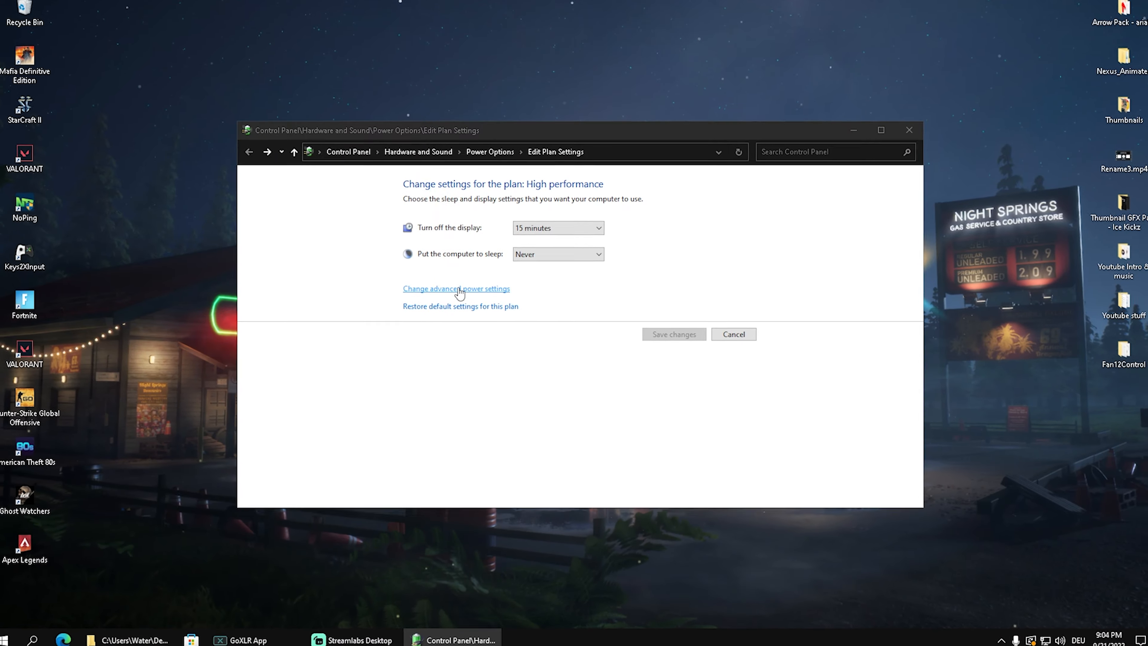
Step: Reach the Power Options advanced settings dialog for the High performance plan via a 'pow' search
left_click(456, 288)
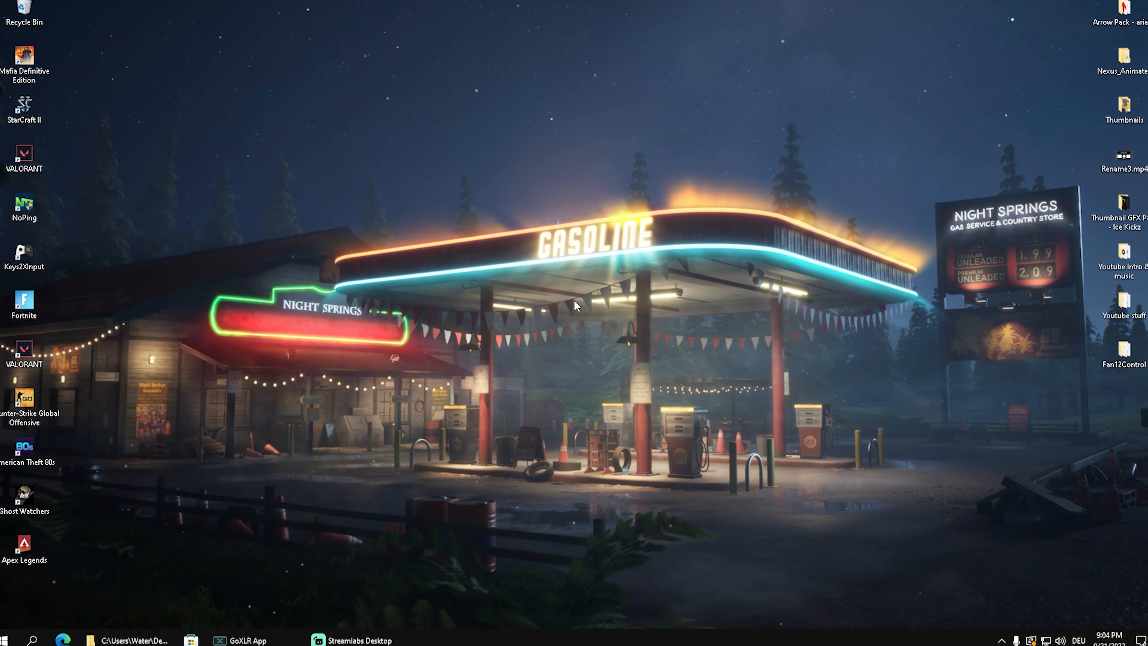
type("power")
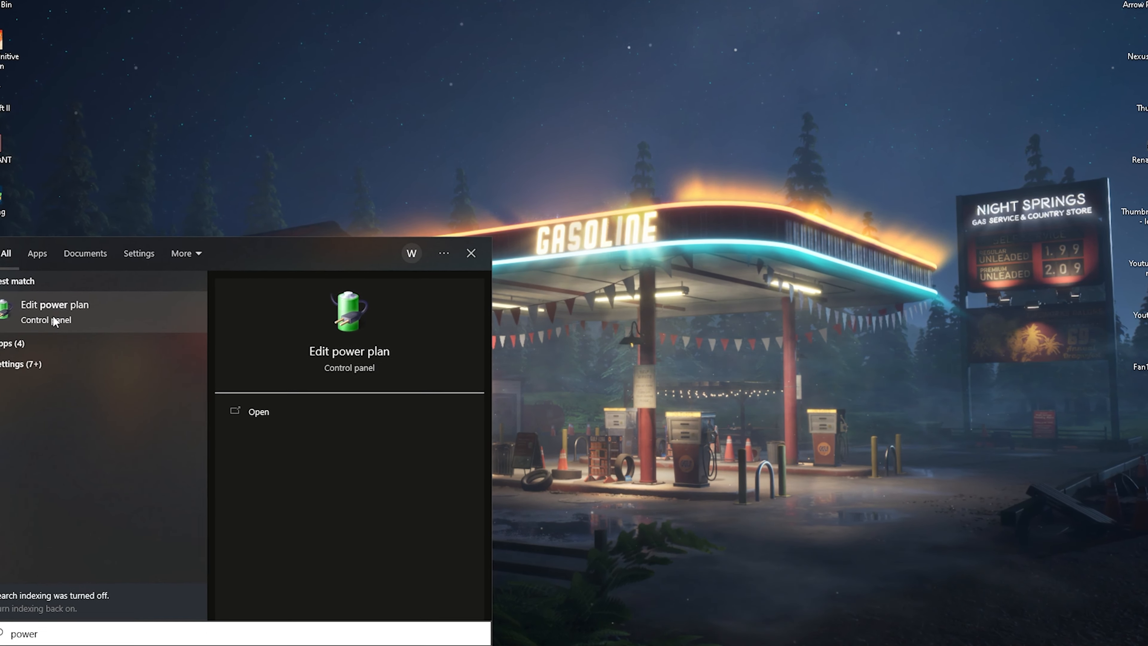
left_click(54, 304)
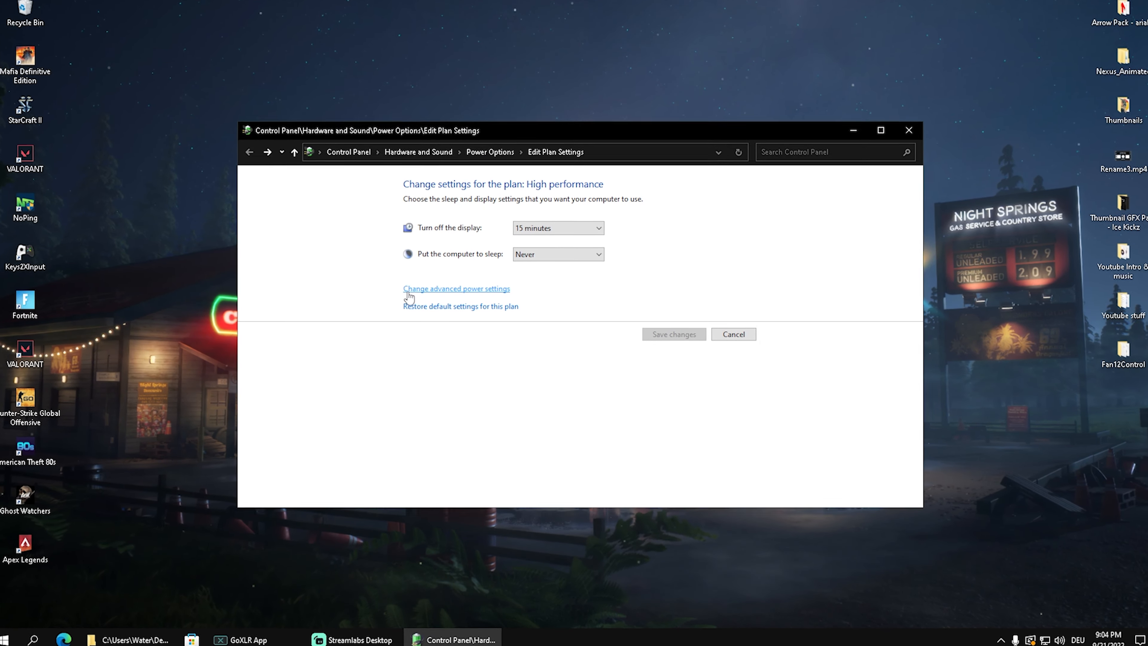
left_click(455, 288)
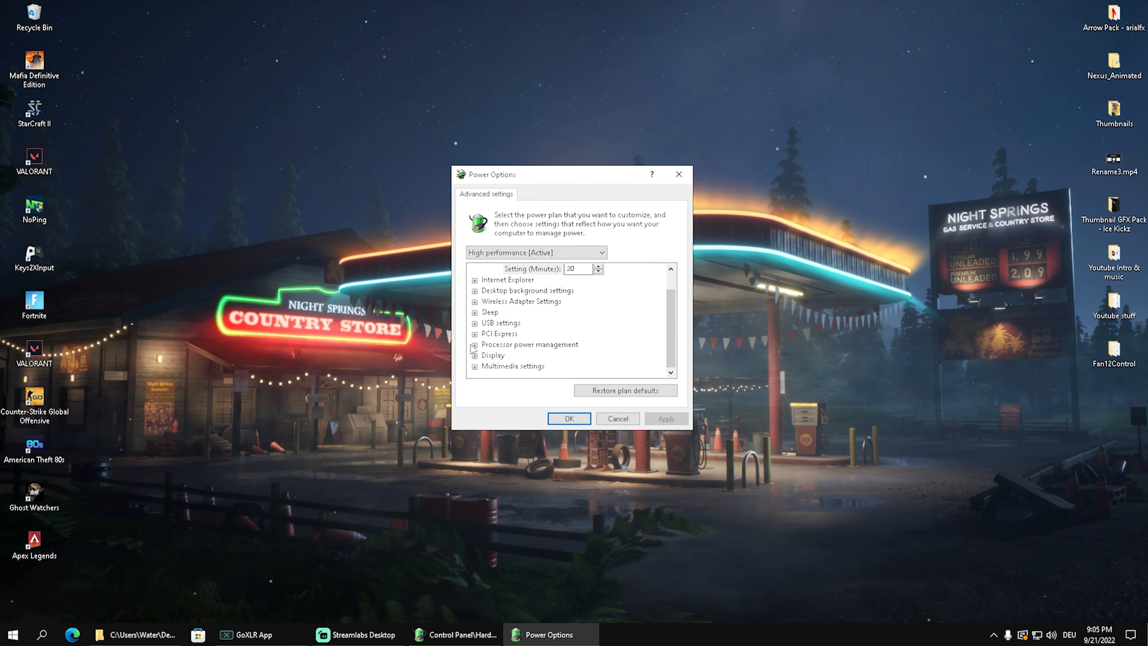
Step: Expand Processor power management and enter a new minimum processor state percentage (typed 80)
left_click(529, 345)
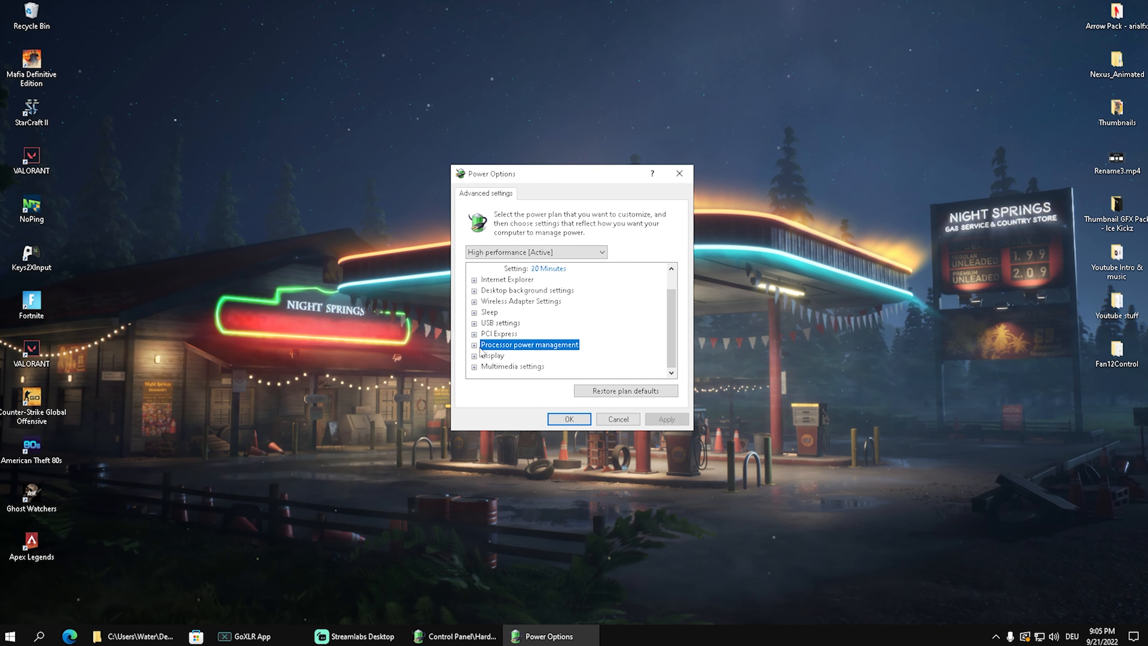
left_click(475, 344)
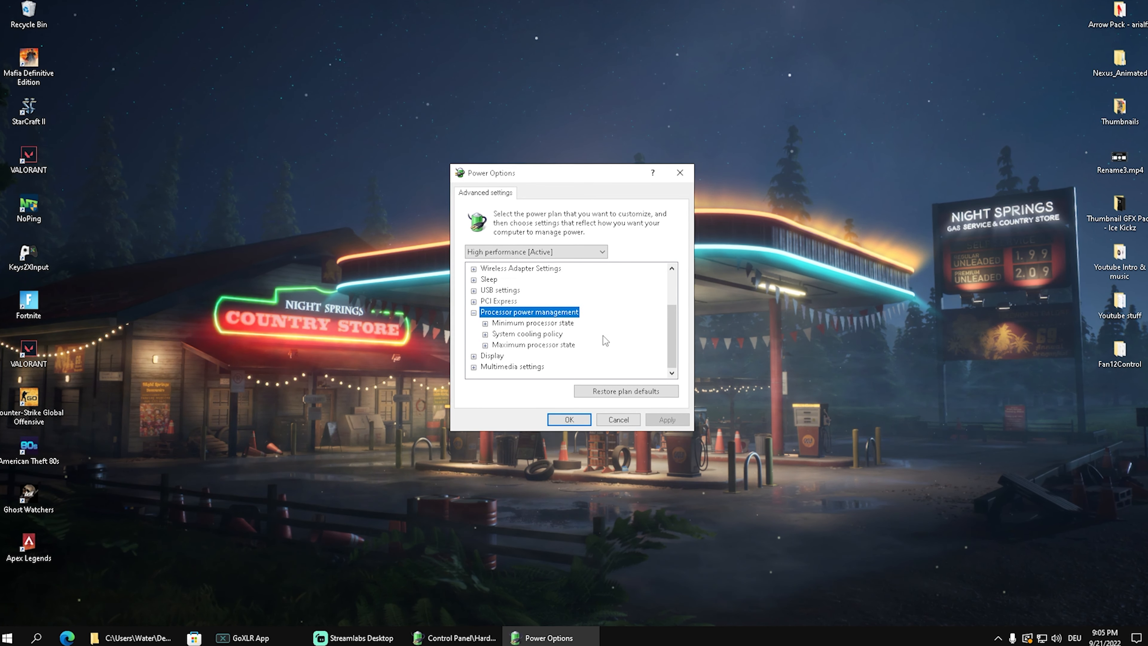
left_click(533, 323)
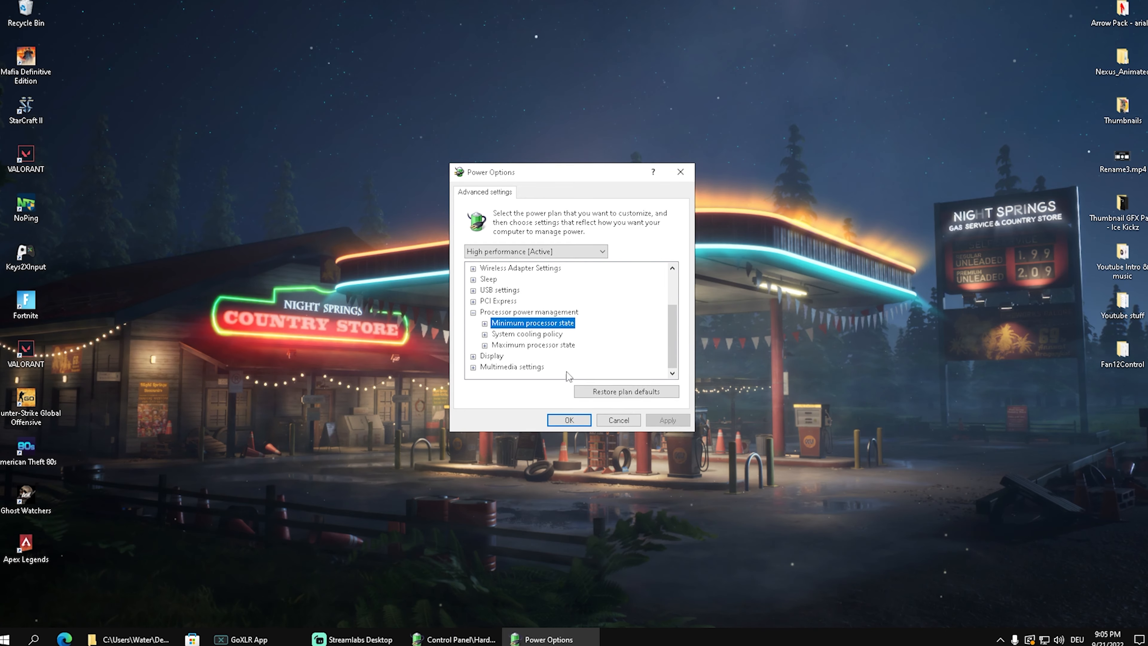
left_click(532, 344)
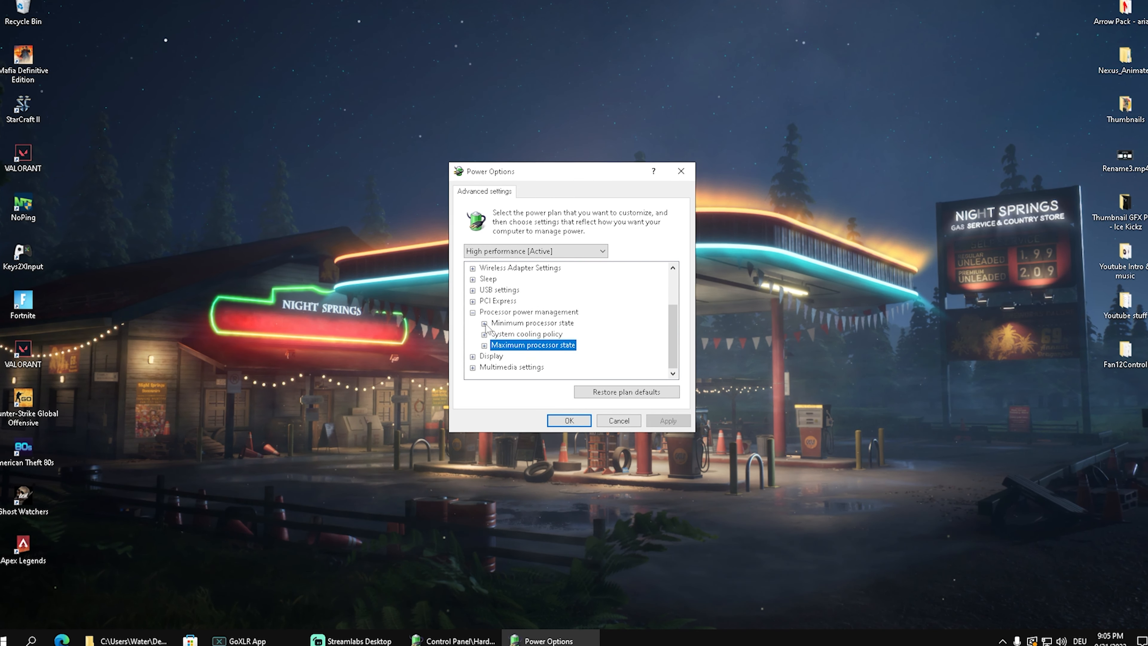
left_click(473, 323)
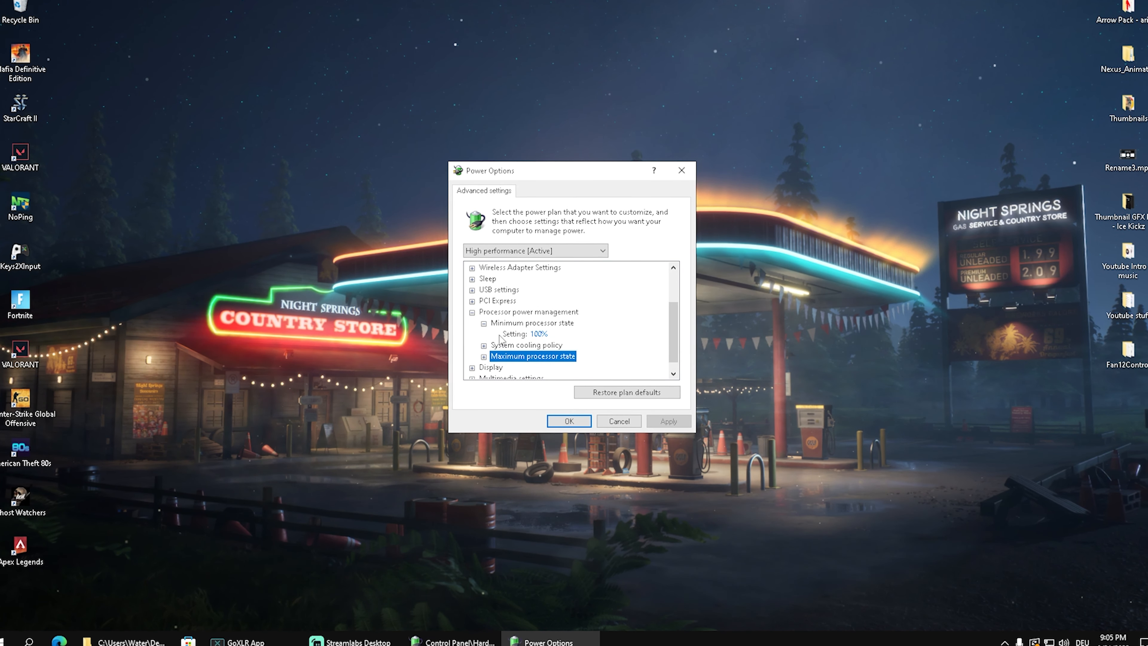
left_click(527, 334)
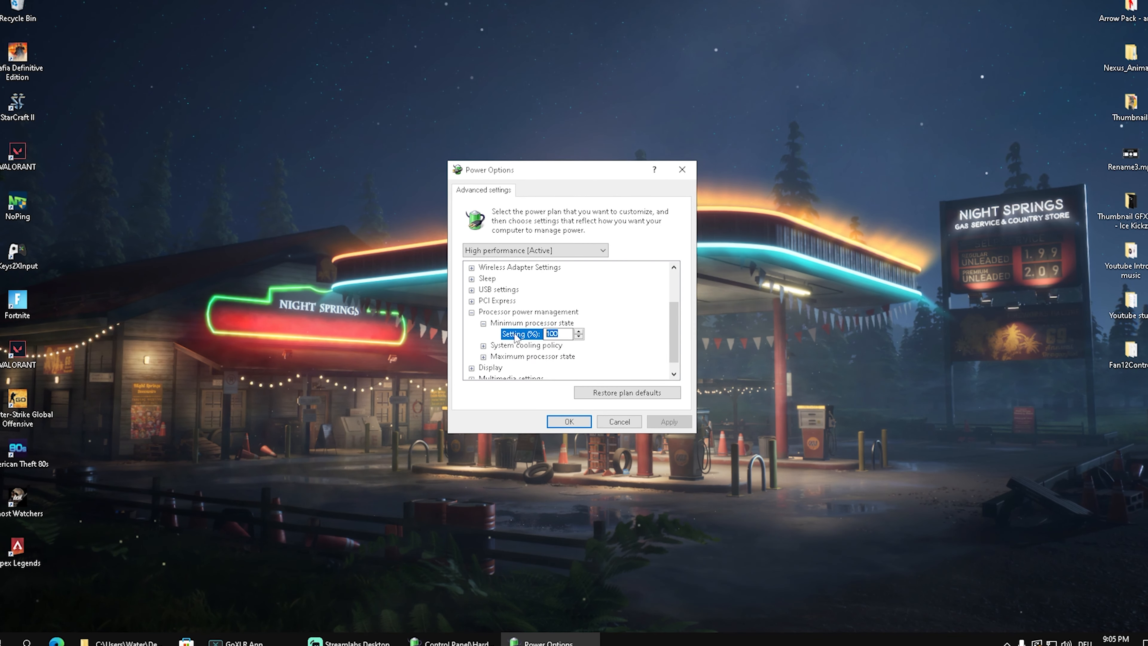
type("80")
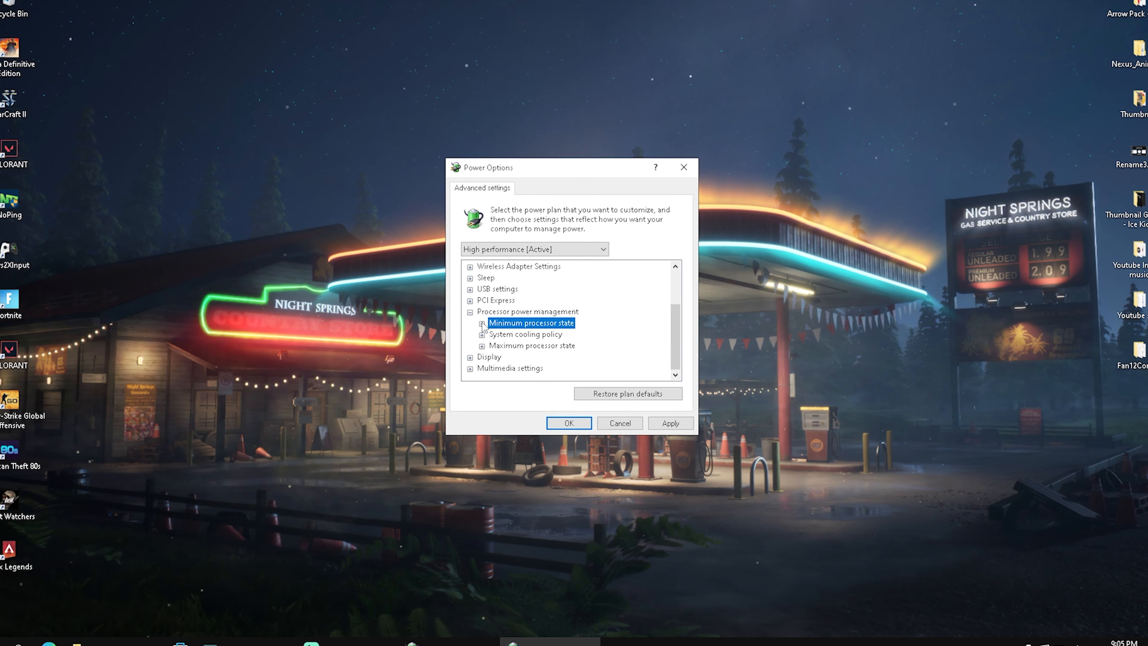
Step: Reveal the minimum processor state value again to confirm it reads 100%
left_click(480, 323)
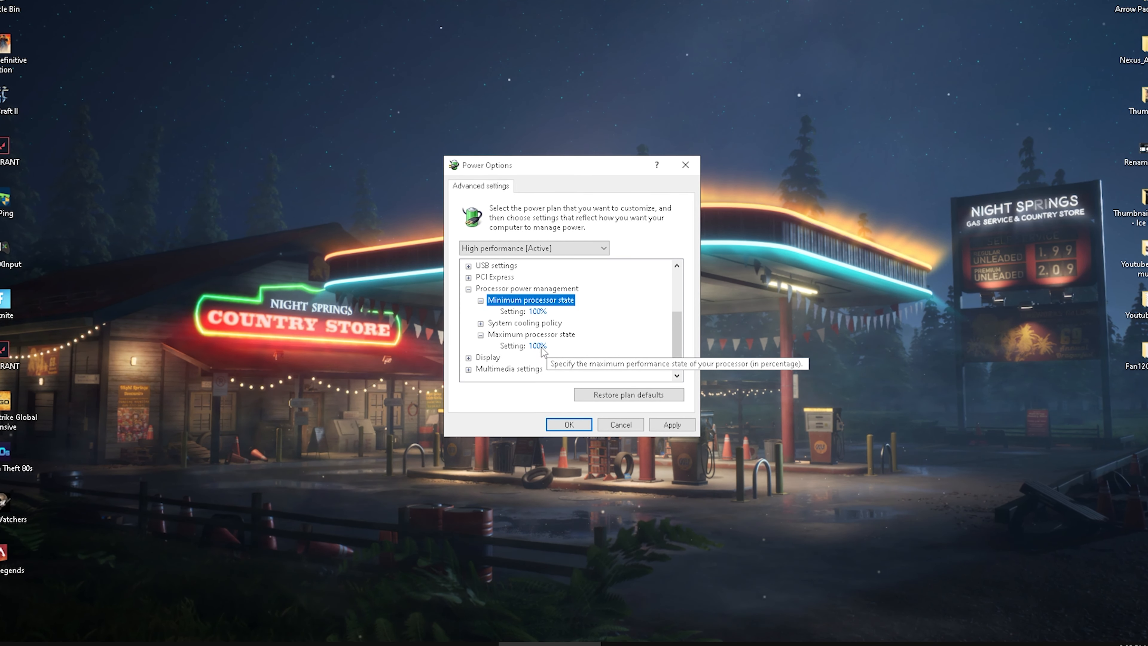
mouse_move(559, 356)
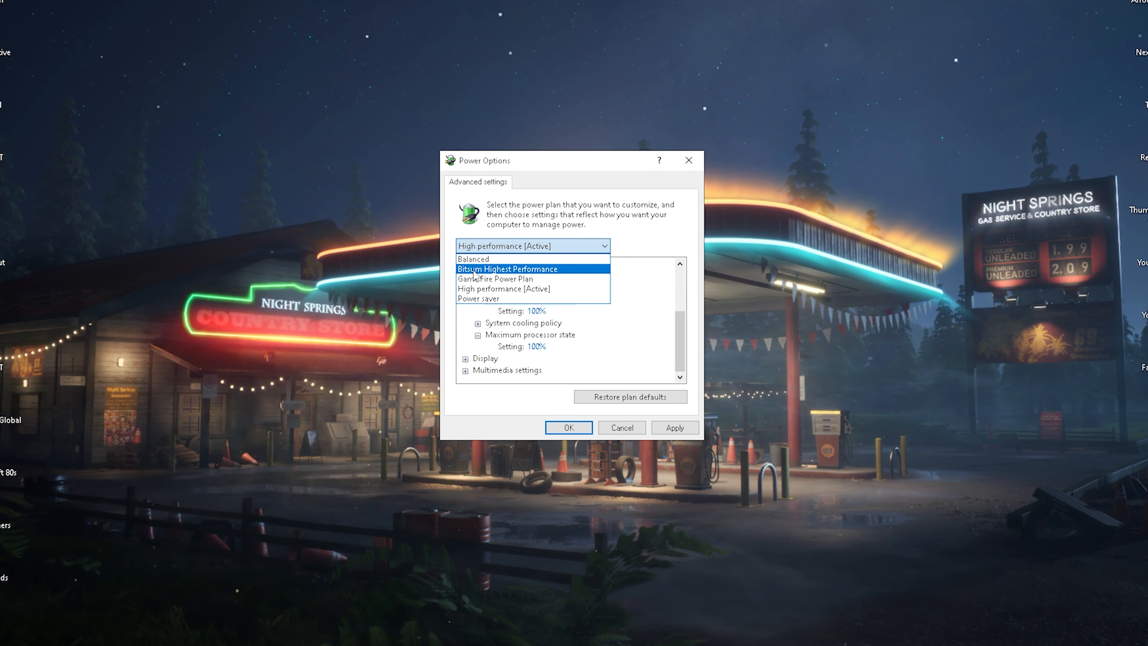
Step: Switch to the Bitsum Highest Performance plan and expand its processor state entries showing 100%
left_click(506, 269)
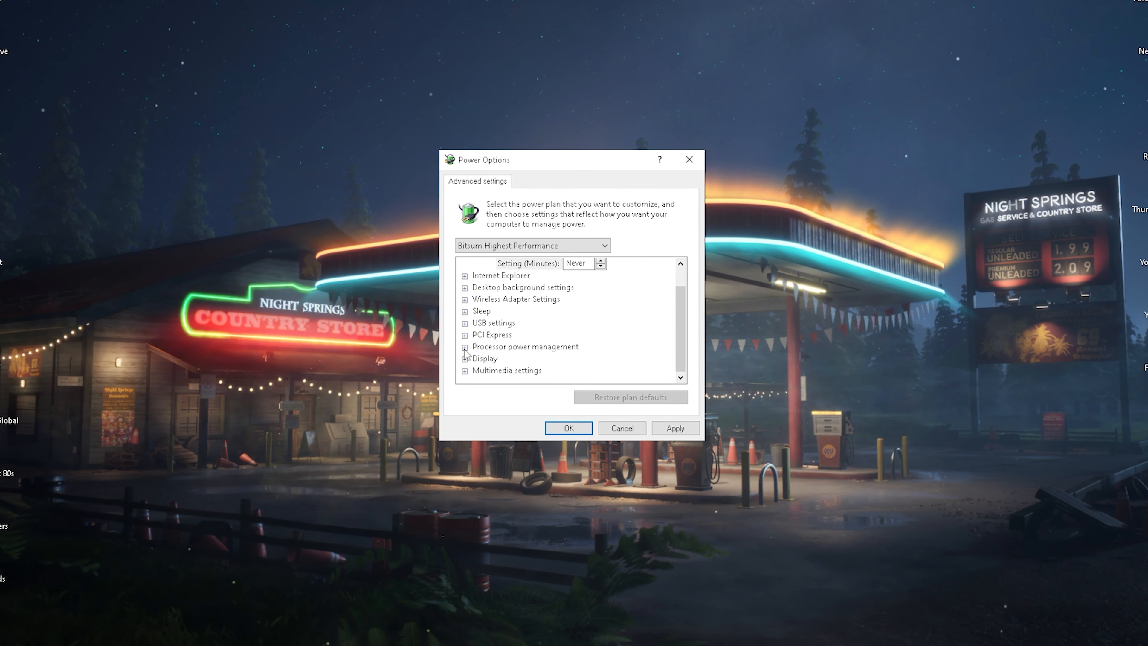
left_click(464, 346)
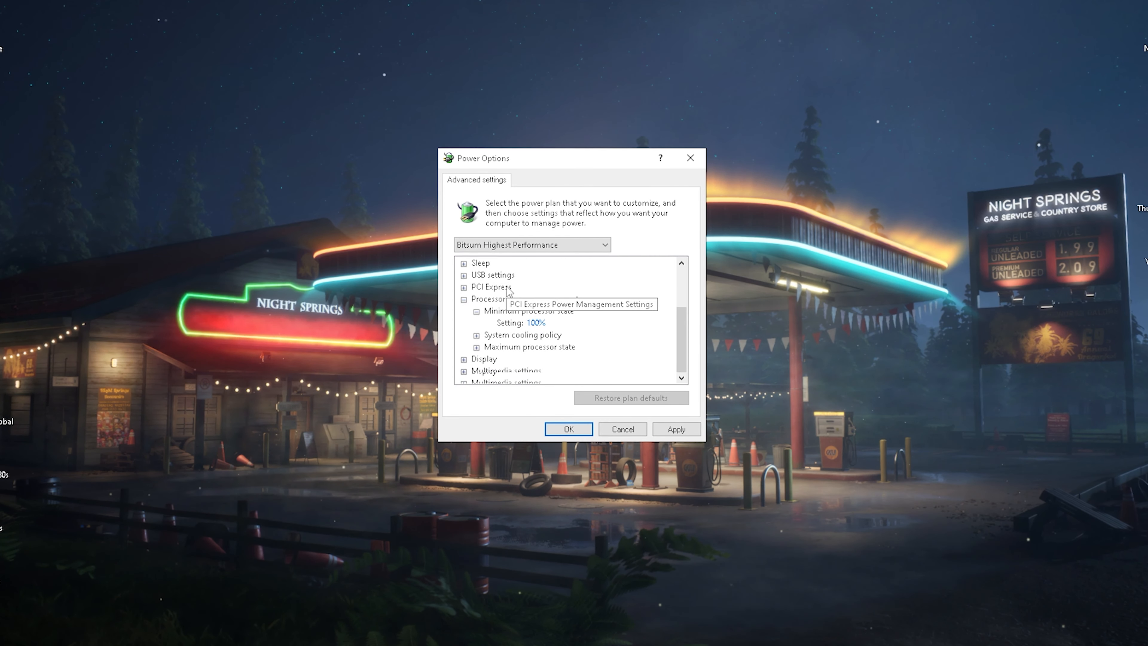
left_click(476, 346)
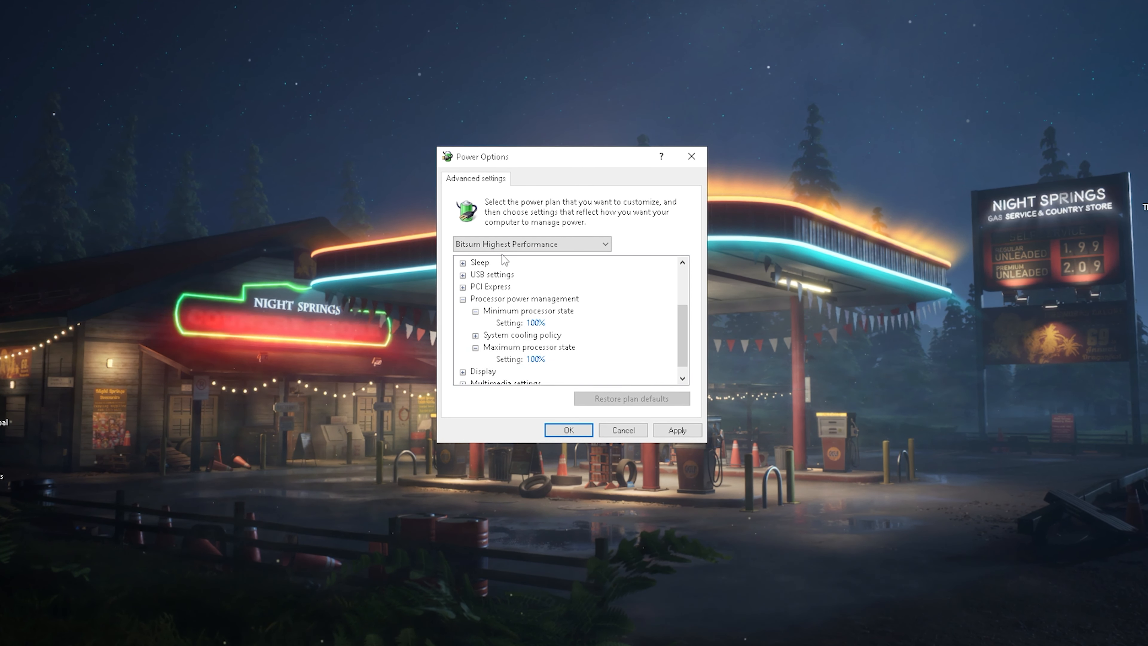
left_click(532, 244)
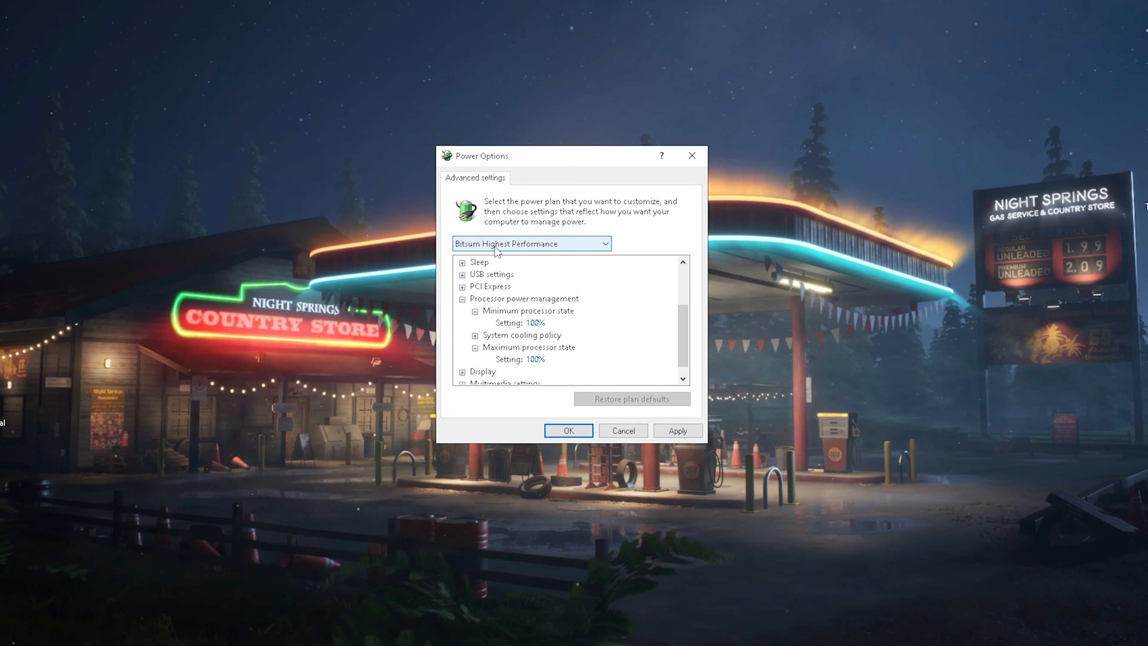